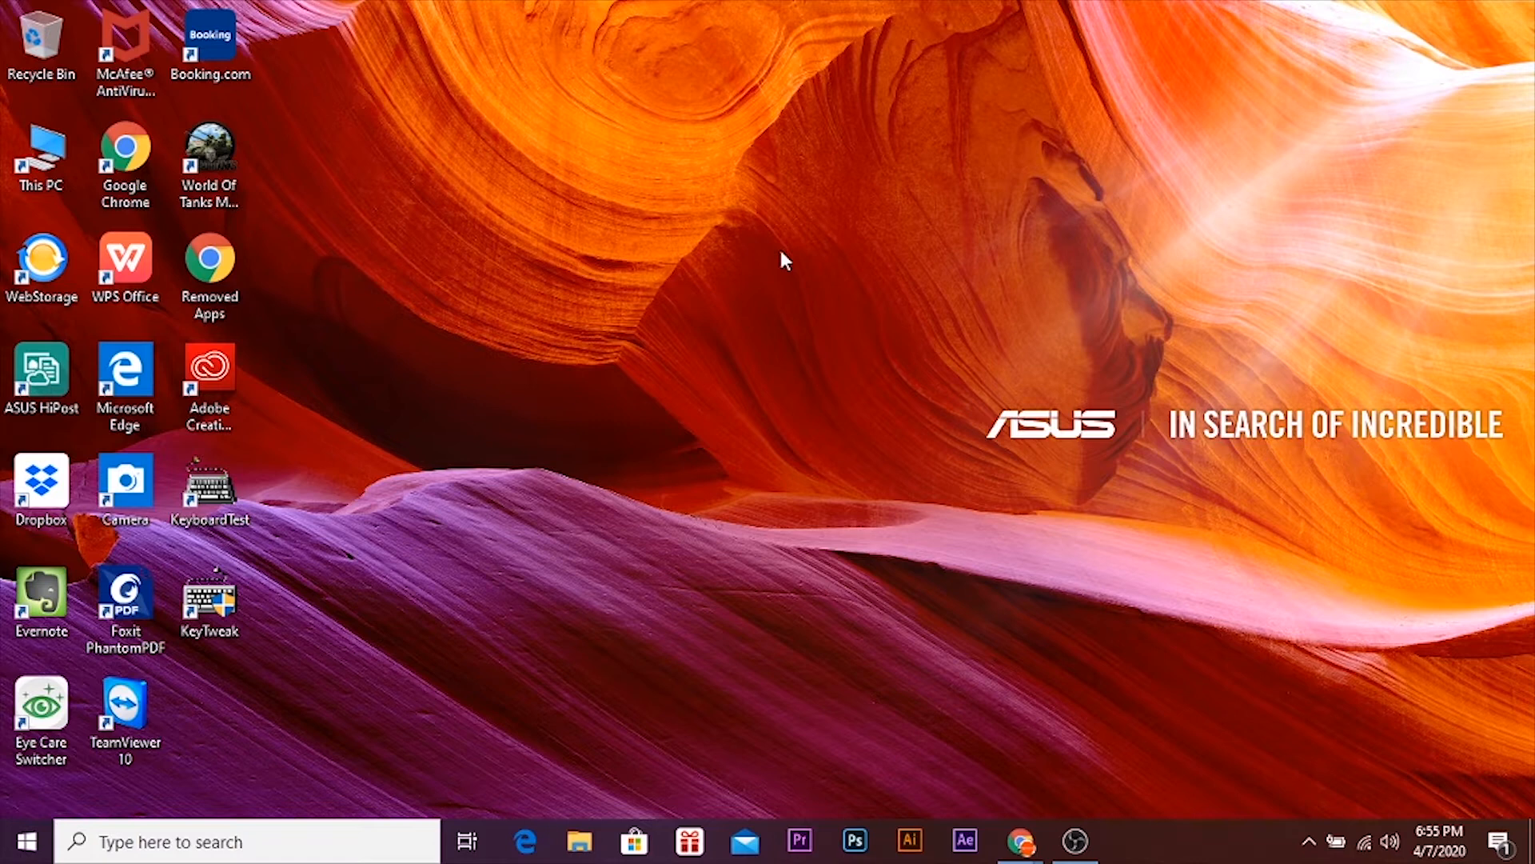
pyautogui.moveTo(893, 309)
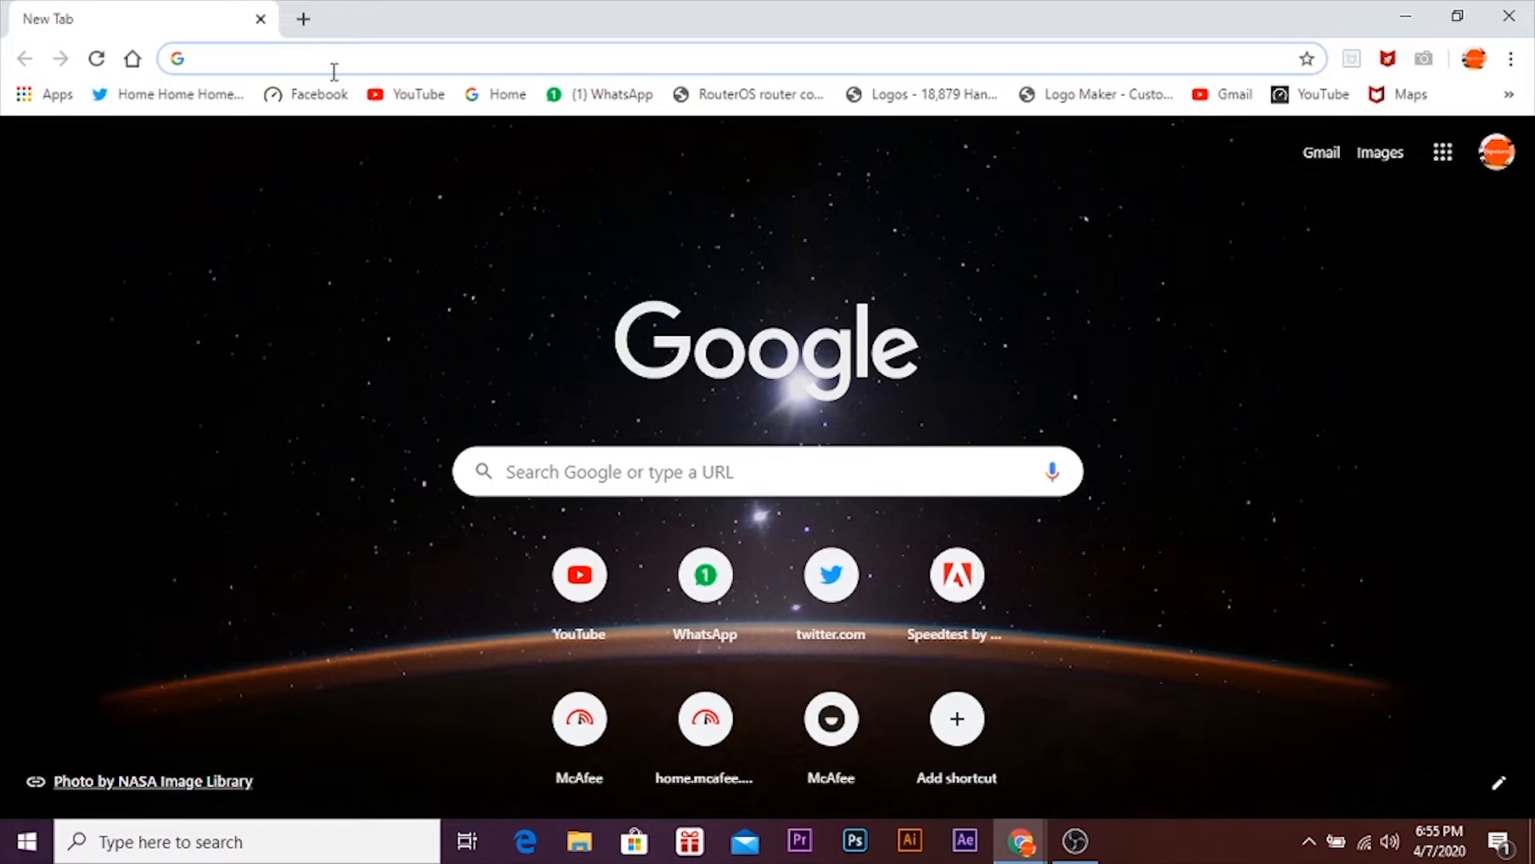
# - Search 'Winrar' in Chrome and open the win-rar.com download page
pyautogui.write('Winrar')
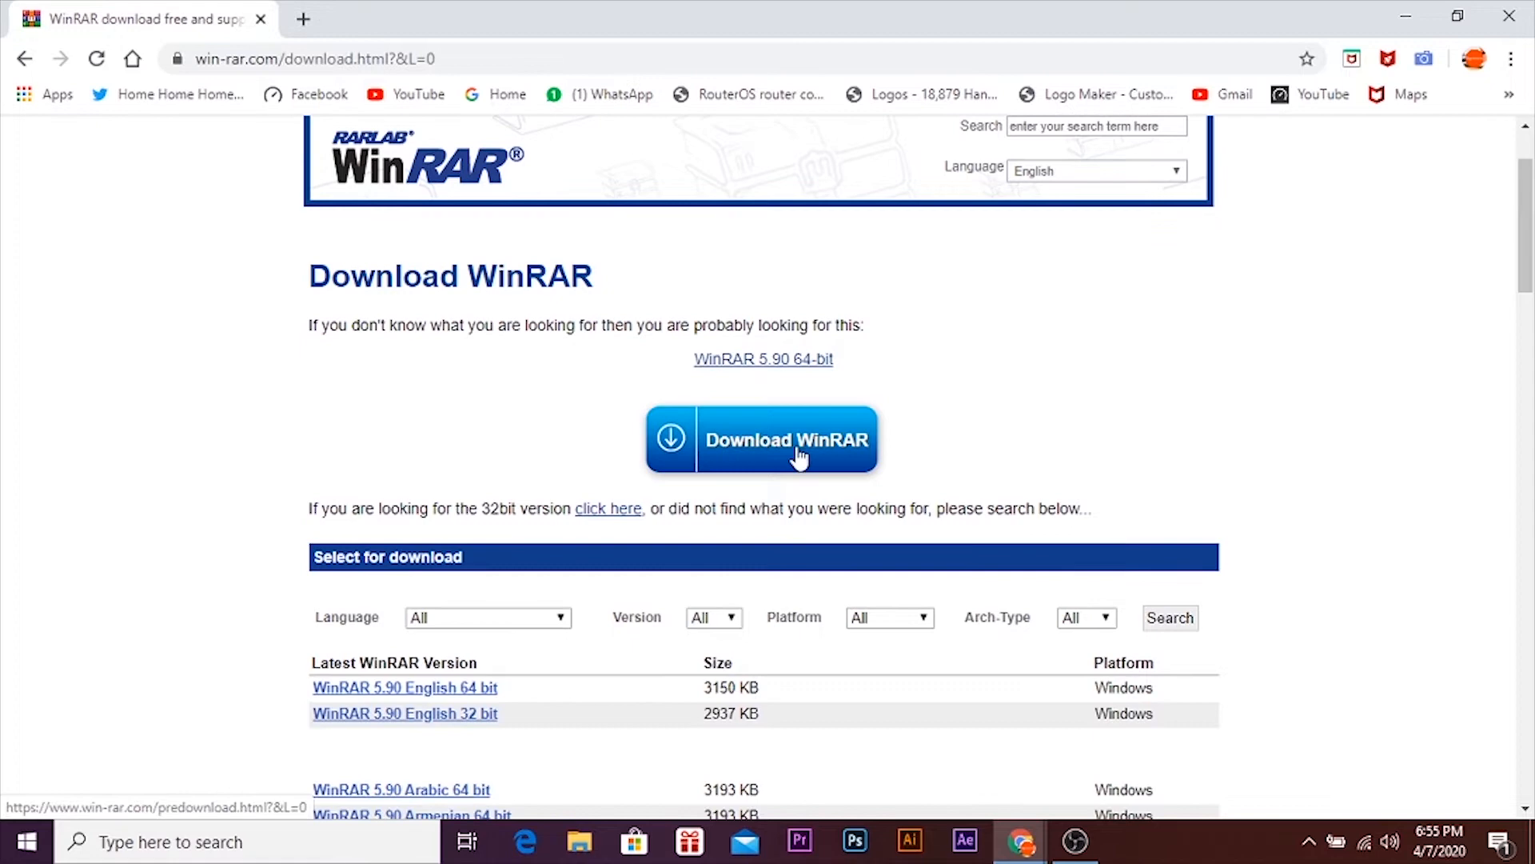
# - Download the WinRAR 5.90 64-bit installer and keep it despite the harmful-file warning
pyautogui.click(762, 439)
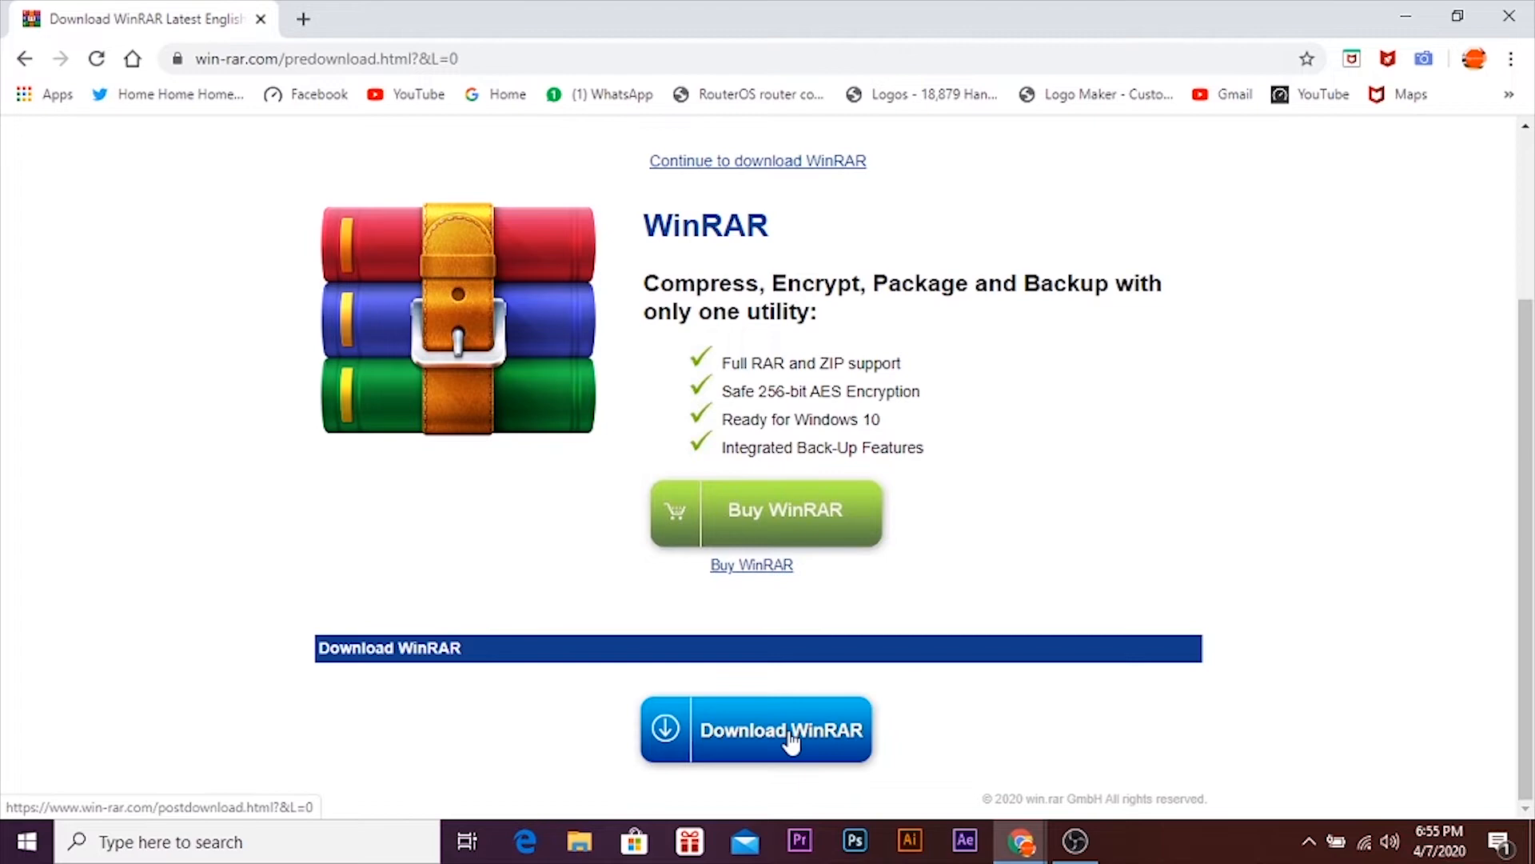
pyautogui.click(756, 729)
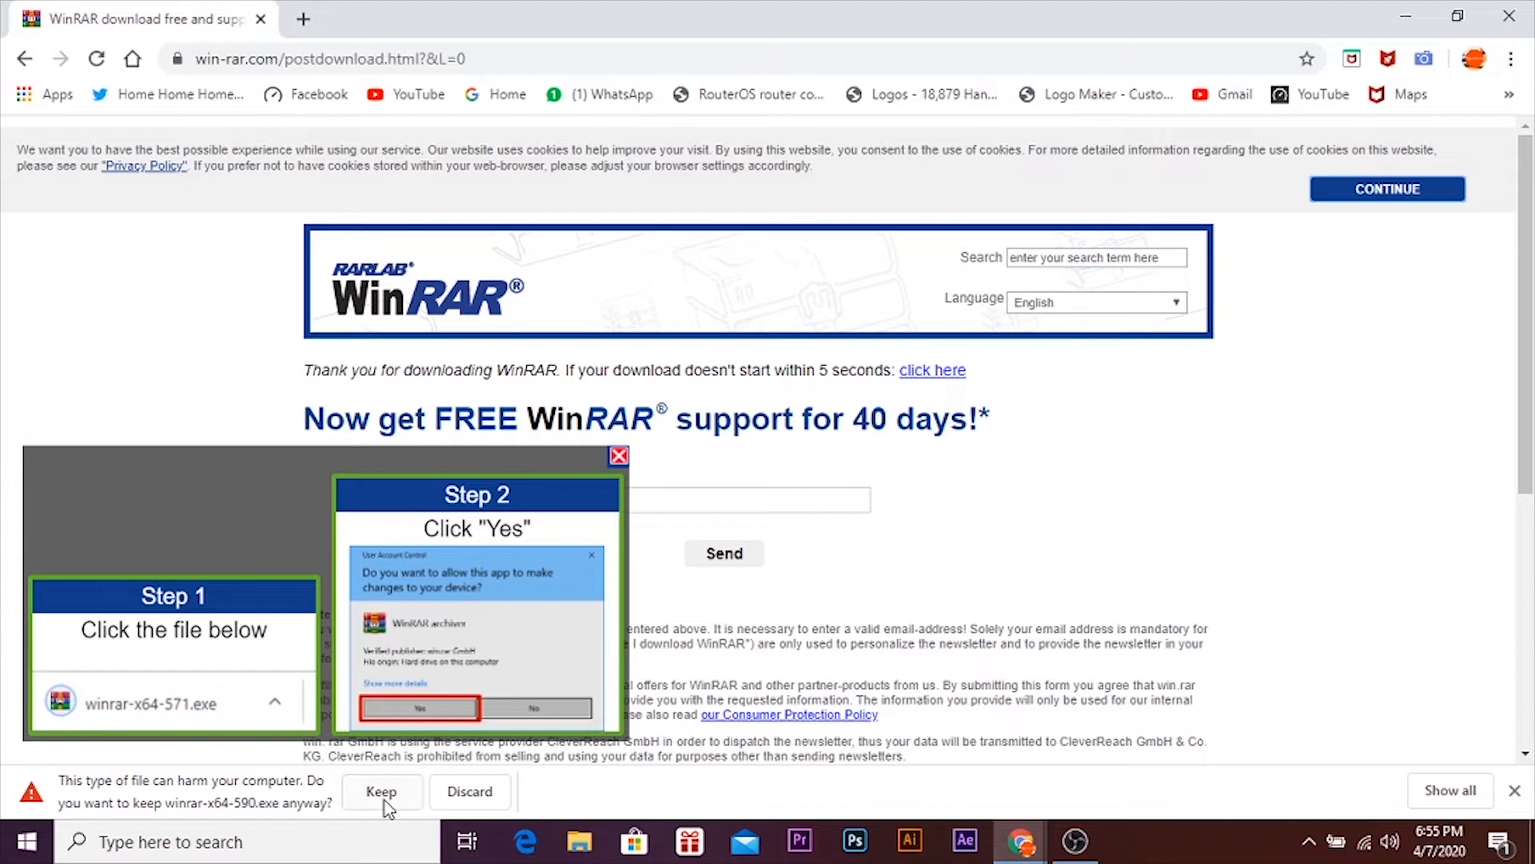
pyautogui.click(382, 790)
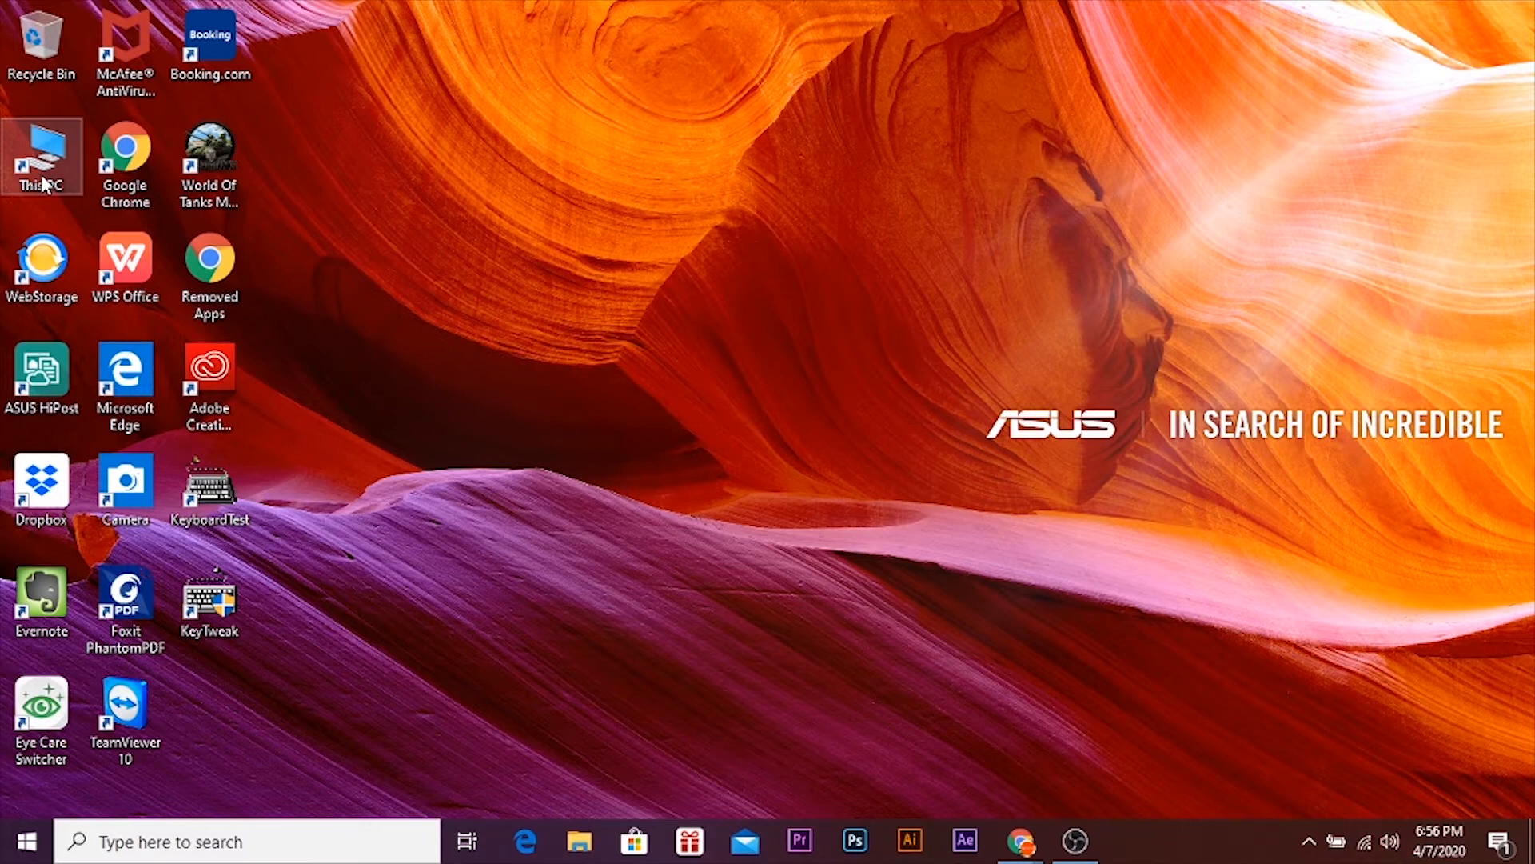
# - Run winrar-x64-590 from the Downloads folder to start WinRAR setup
pyautogui.rightClick(266, 178)
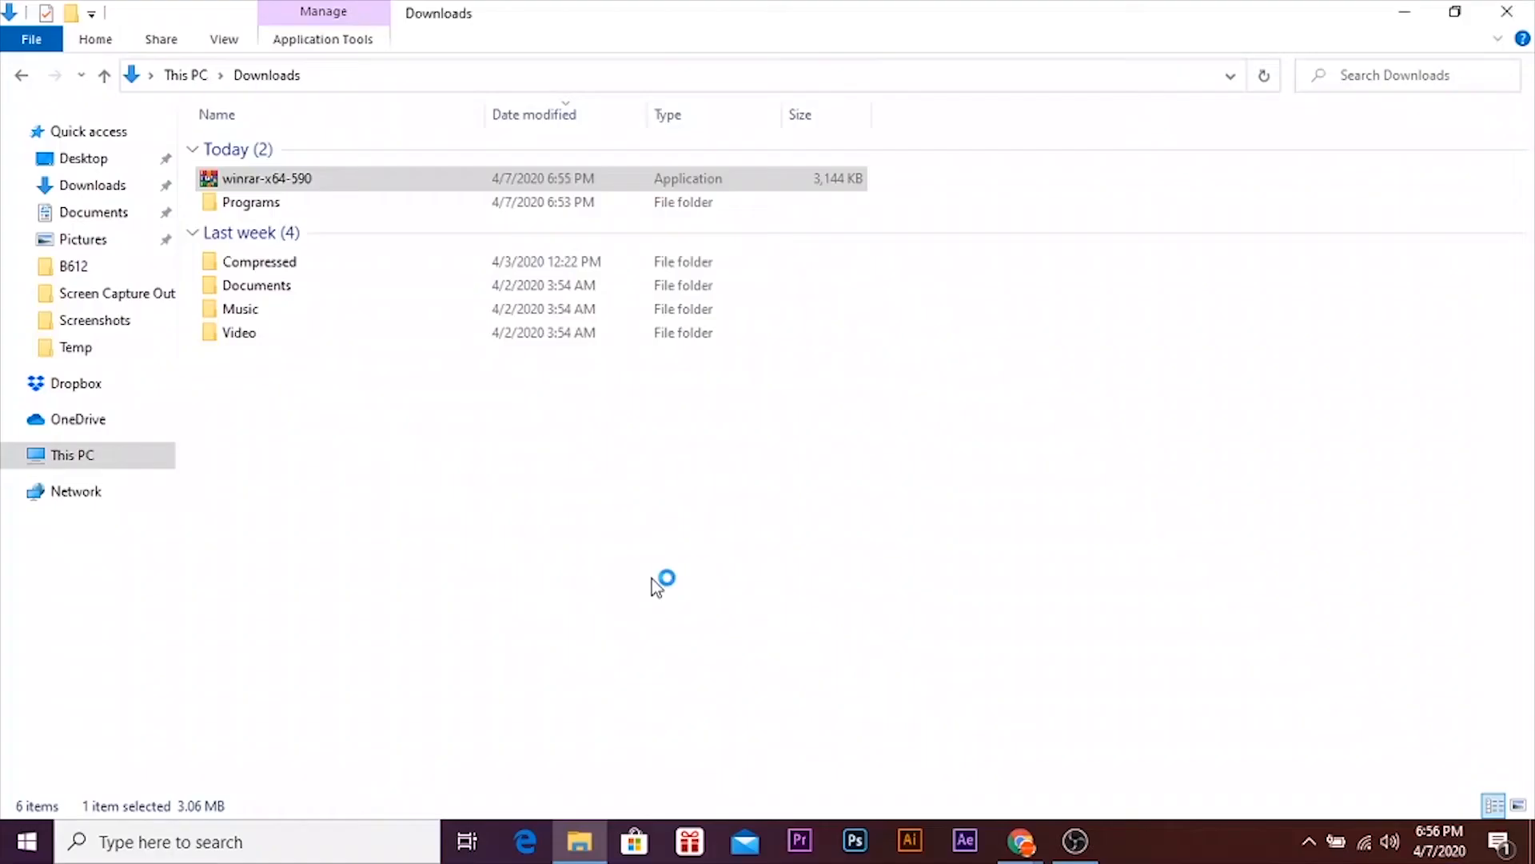
pyautogui.doubleClick(266, 178)
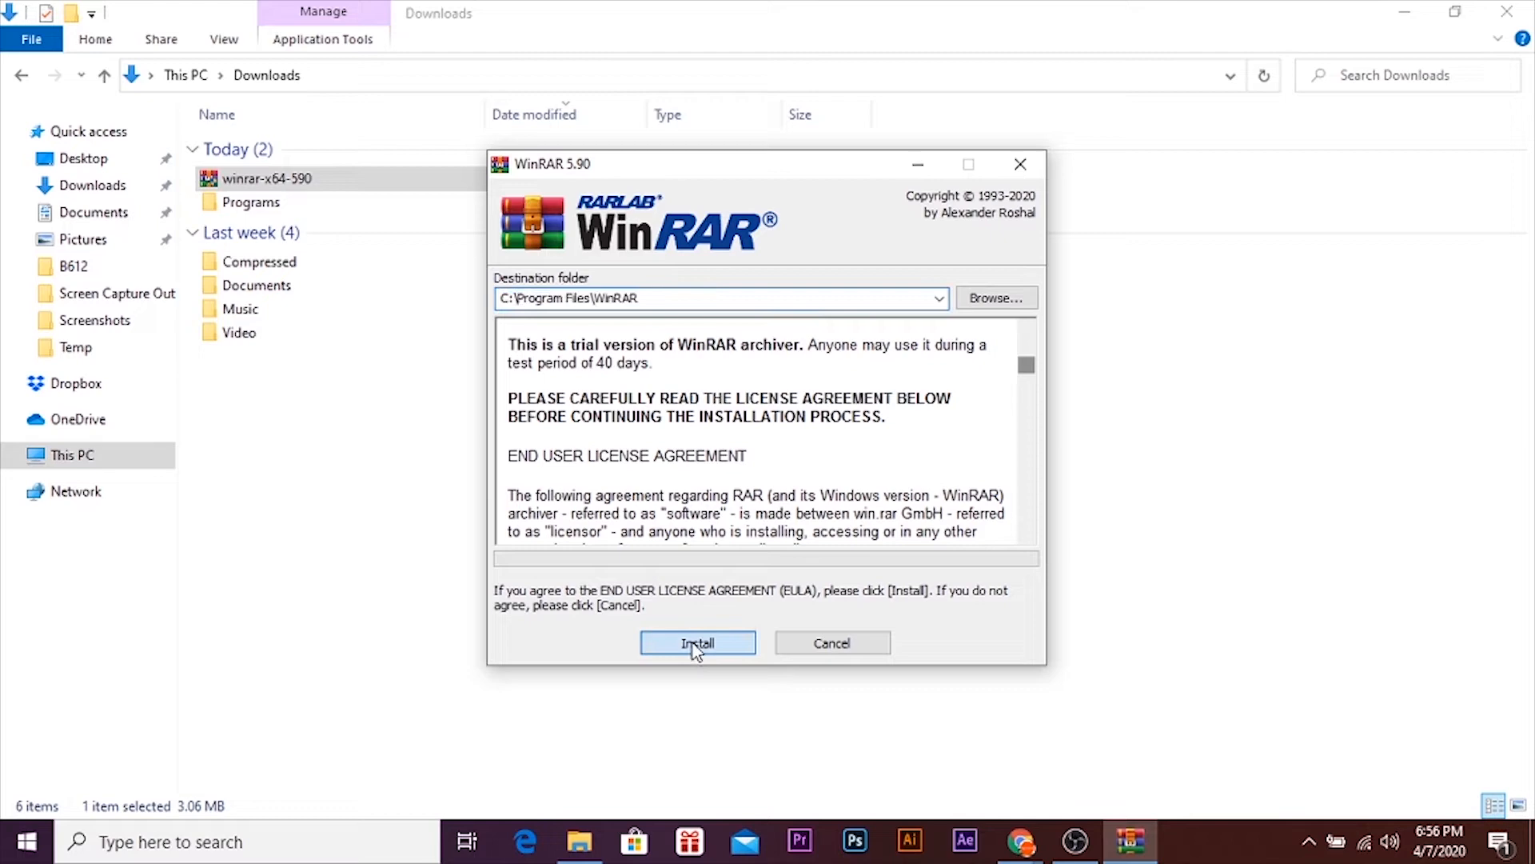
# - Install WinRAR to C:\Program Files\WinRAR, adding ISO to the file associations, and finish
pyautogui.click(697, 642)
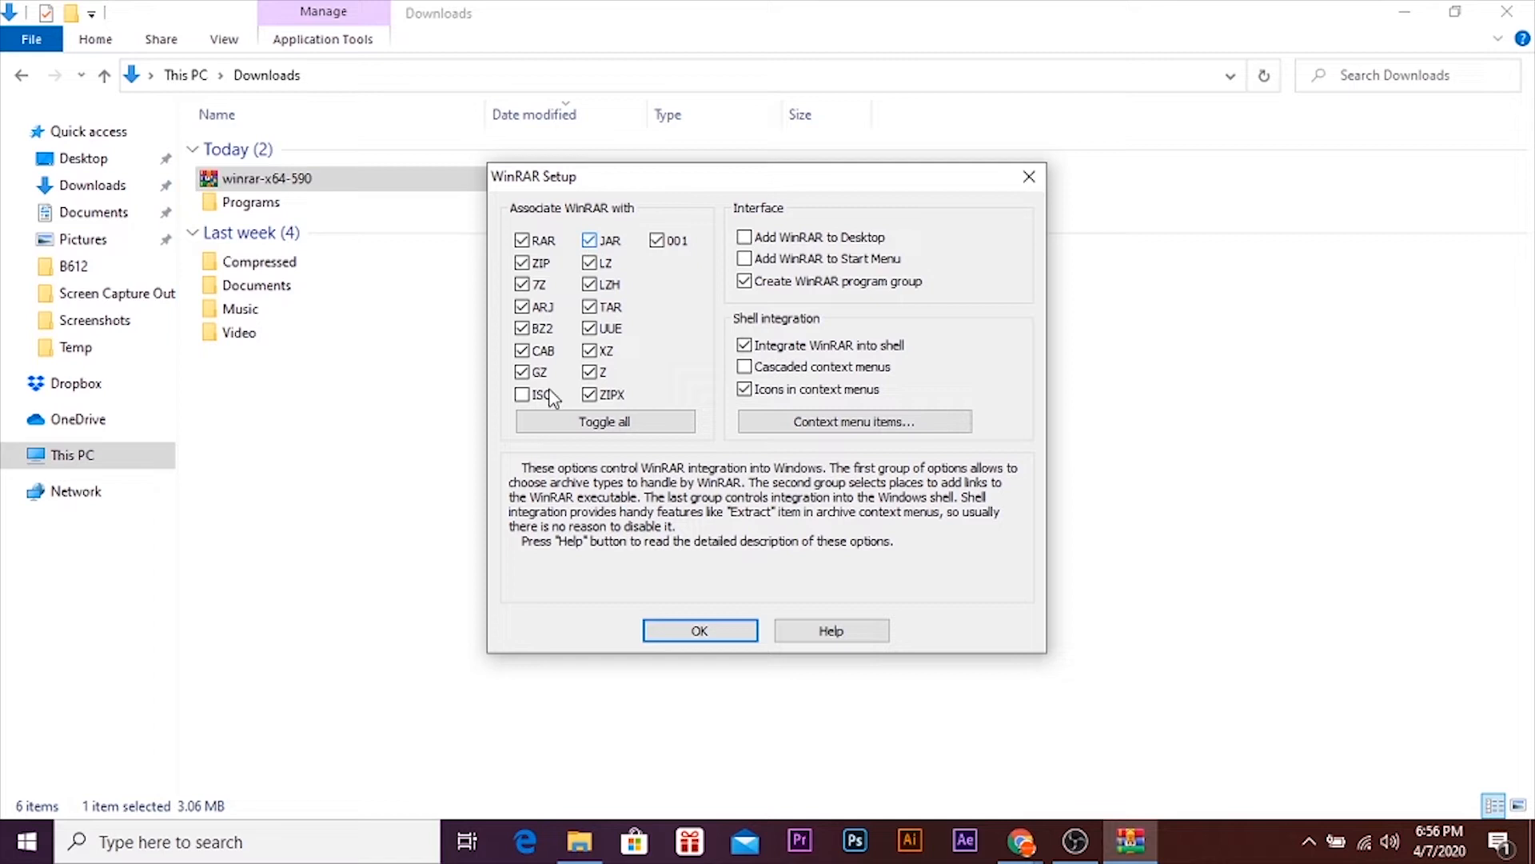
pyautogui.click(523, 393)
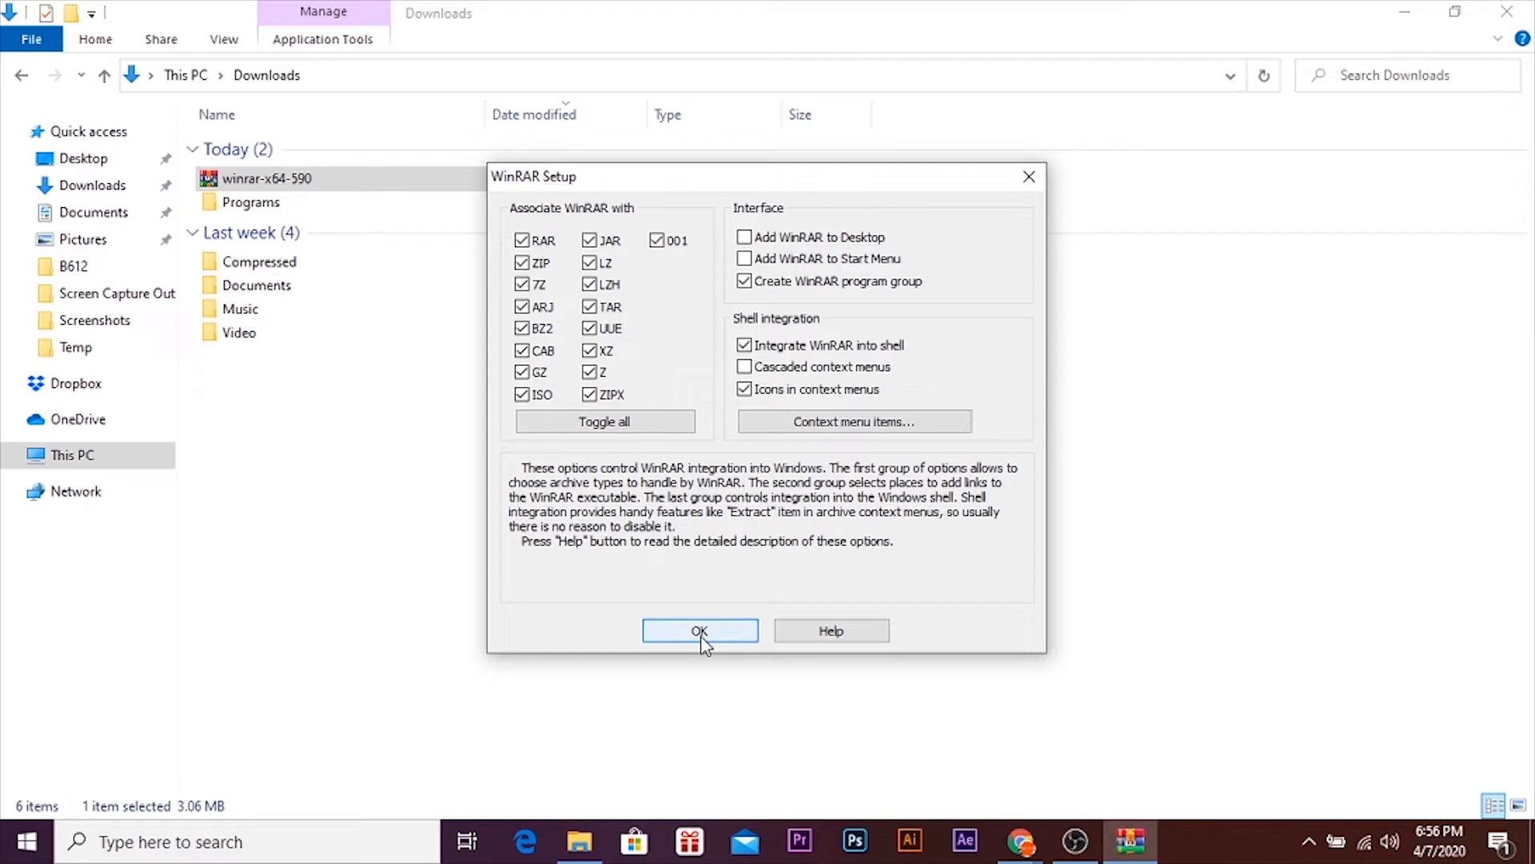
pyautogui.click(699, 629)
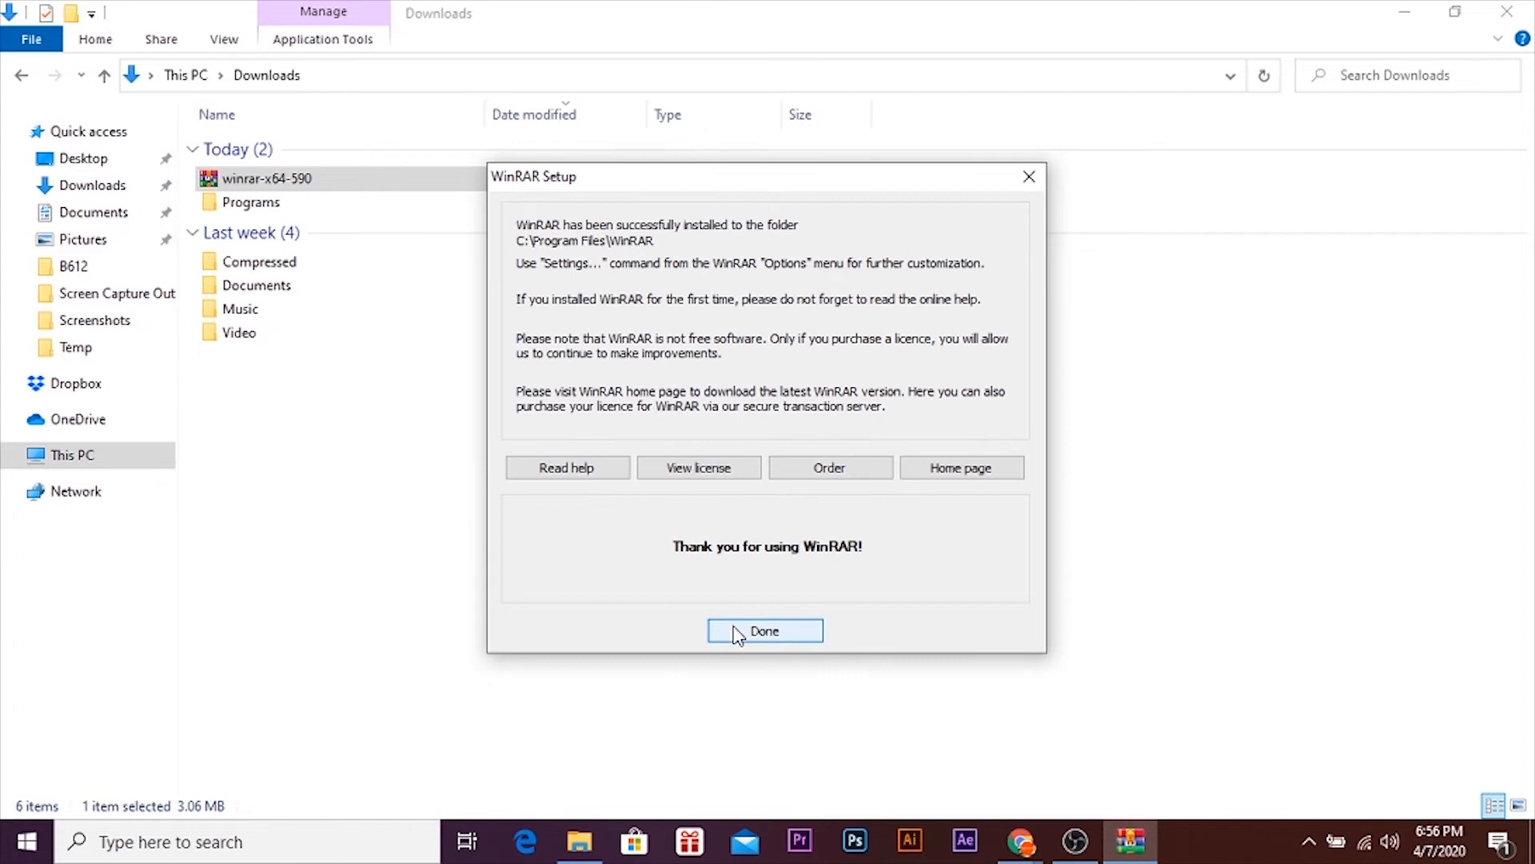
pyautogui.click(765, 631)
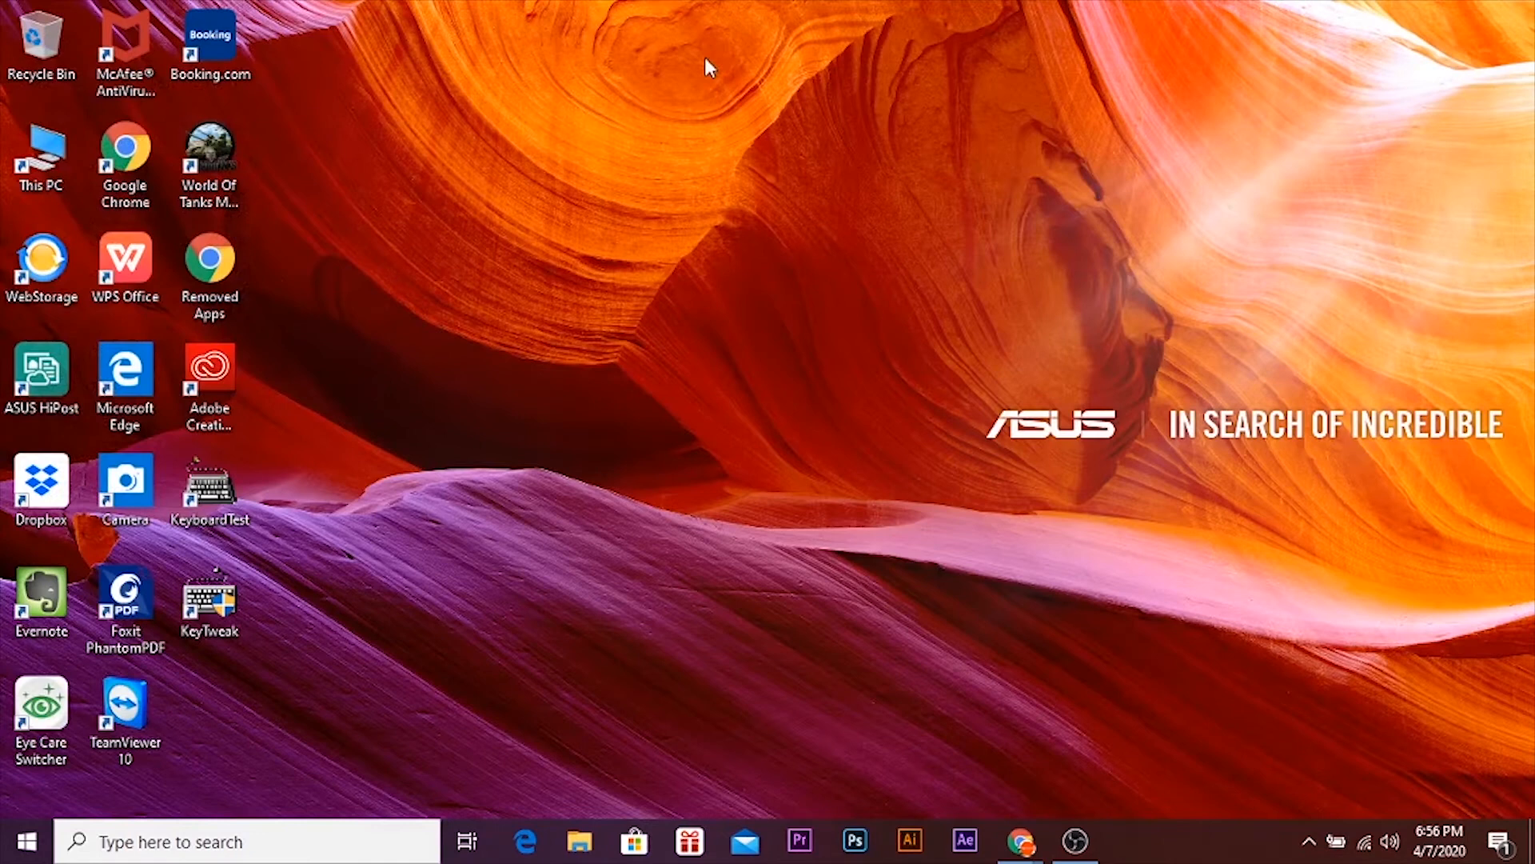
# - Launch WinRAR from its new desktop shortcut, opening the evaluation-copy window
pyautogui.click(25, 841)
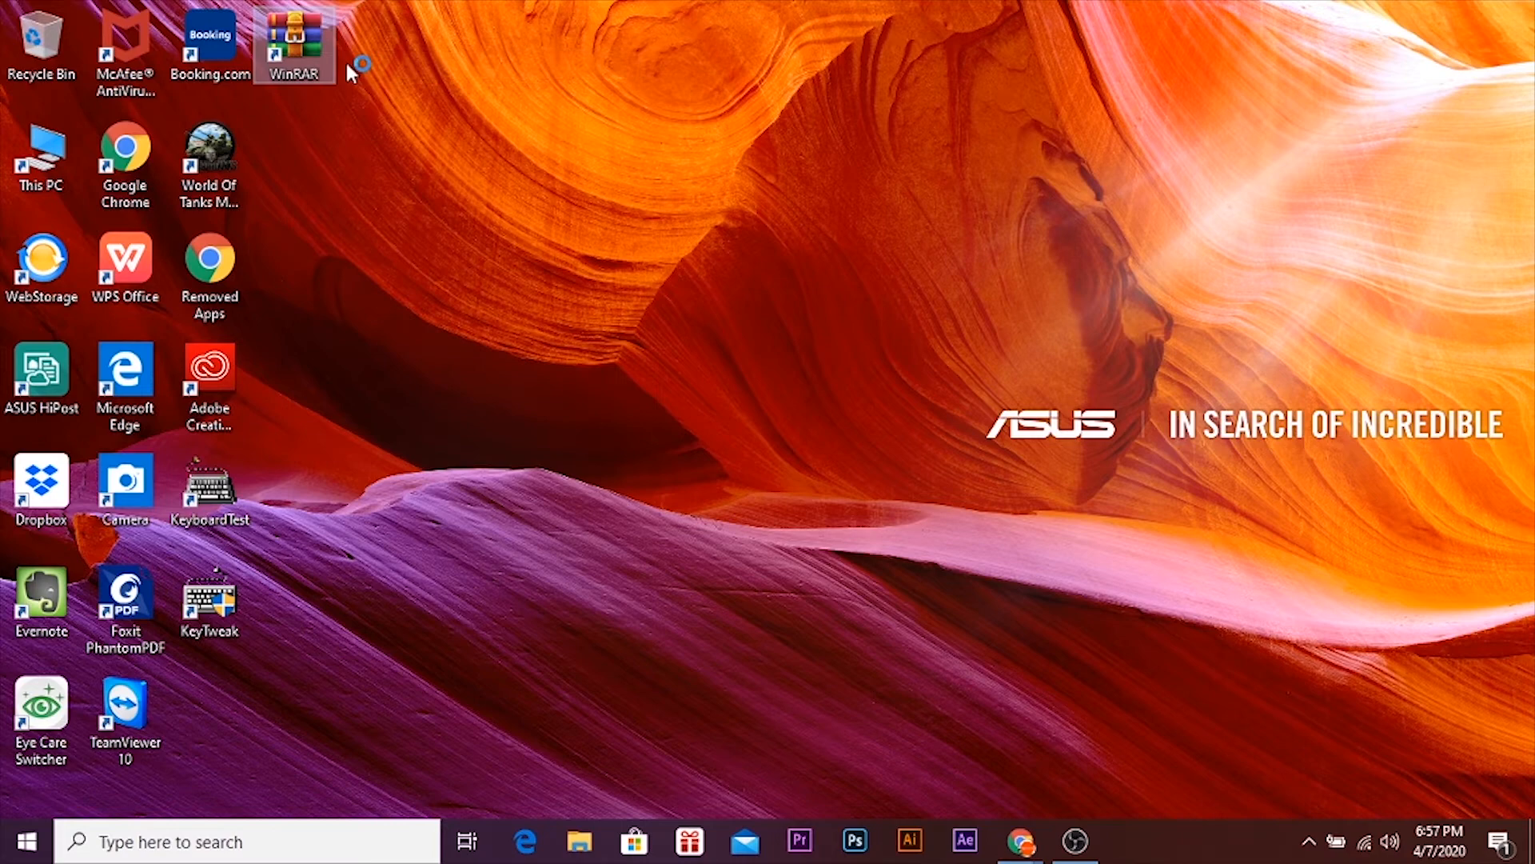
pyautogui.doubleClick(295, 44)
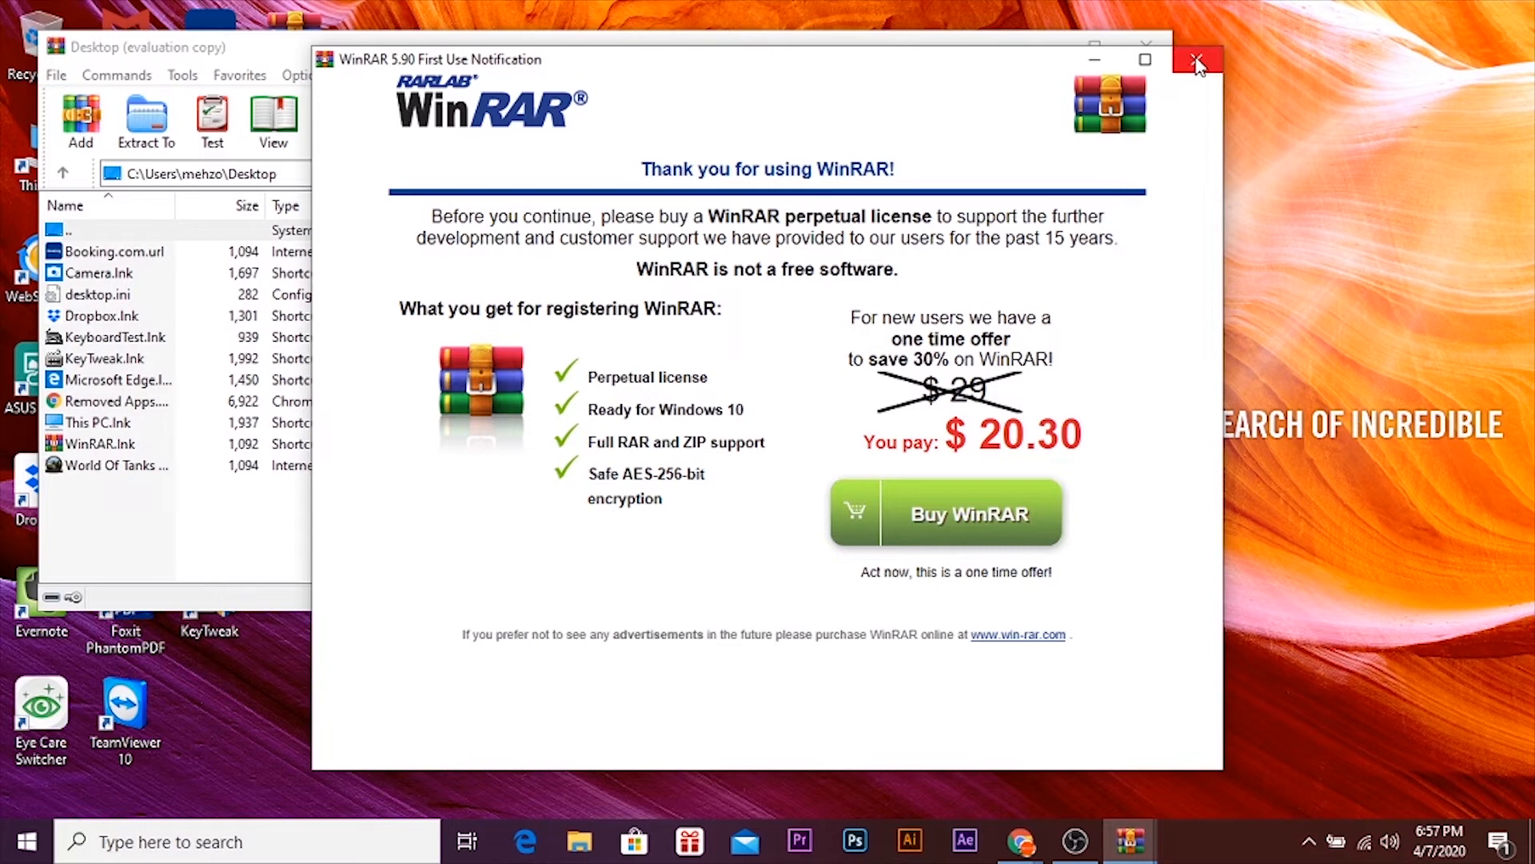
# - Dismiss the purchase notice and right-click the IDM 6.35 archive for WinRAR extract options
pyautogui.click(1196, 59)
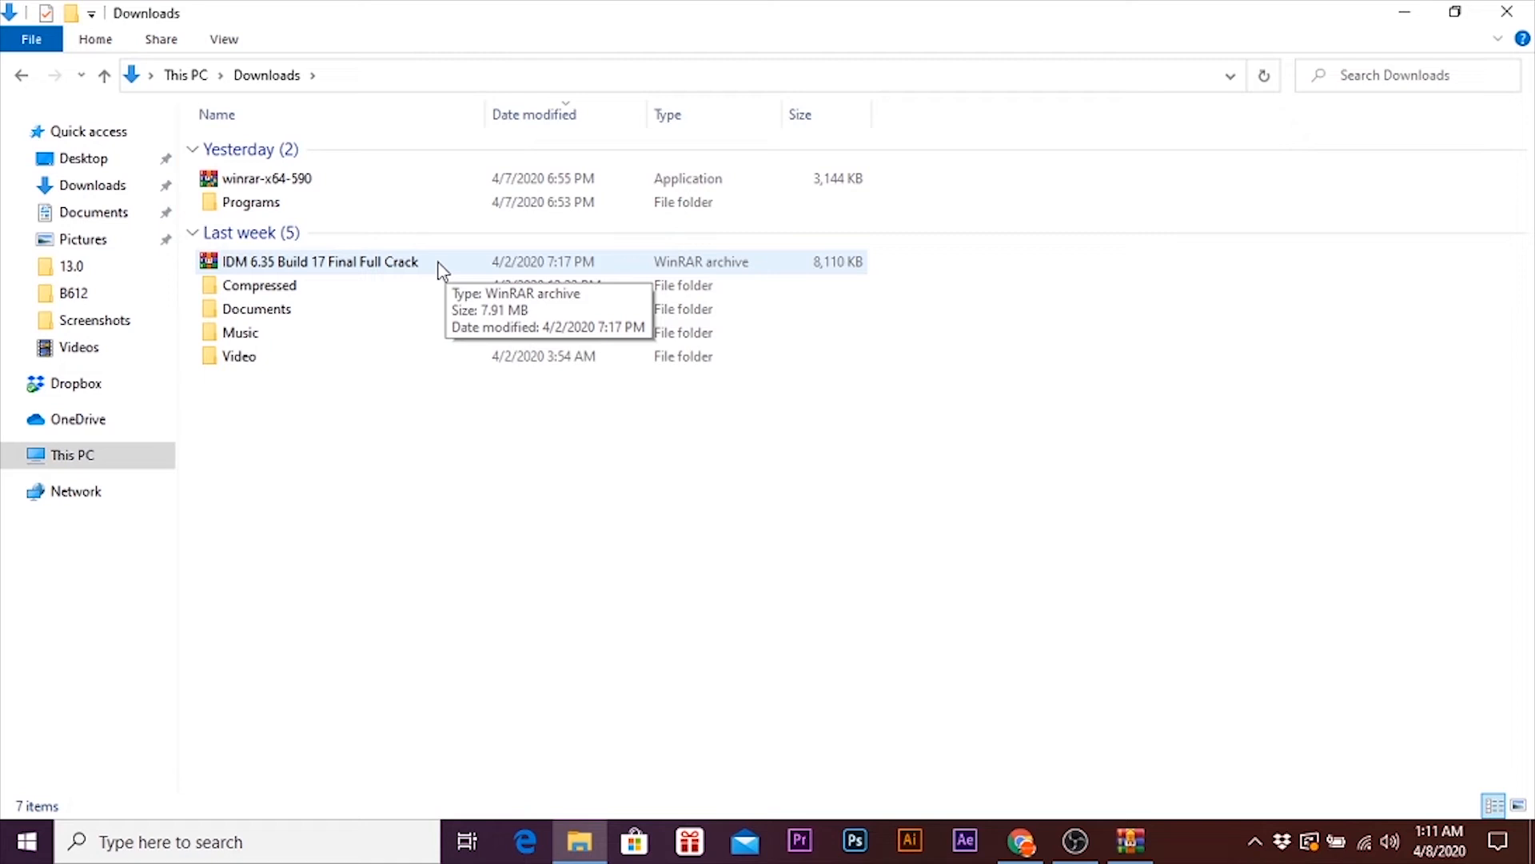
pyautogui.rightClick(320, 261)
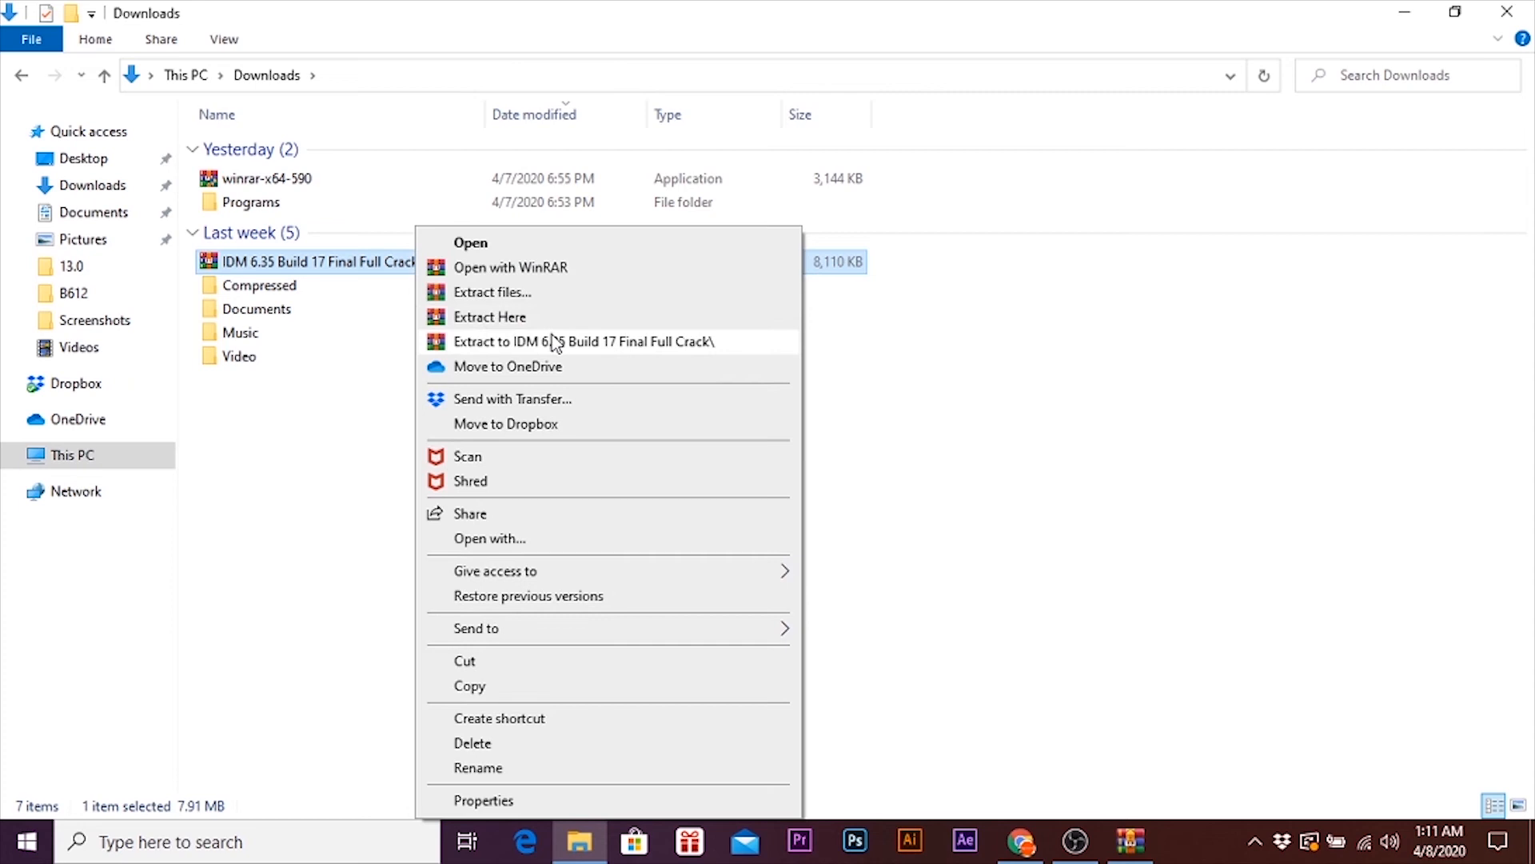